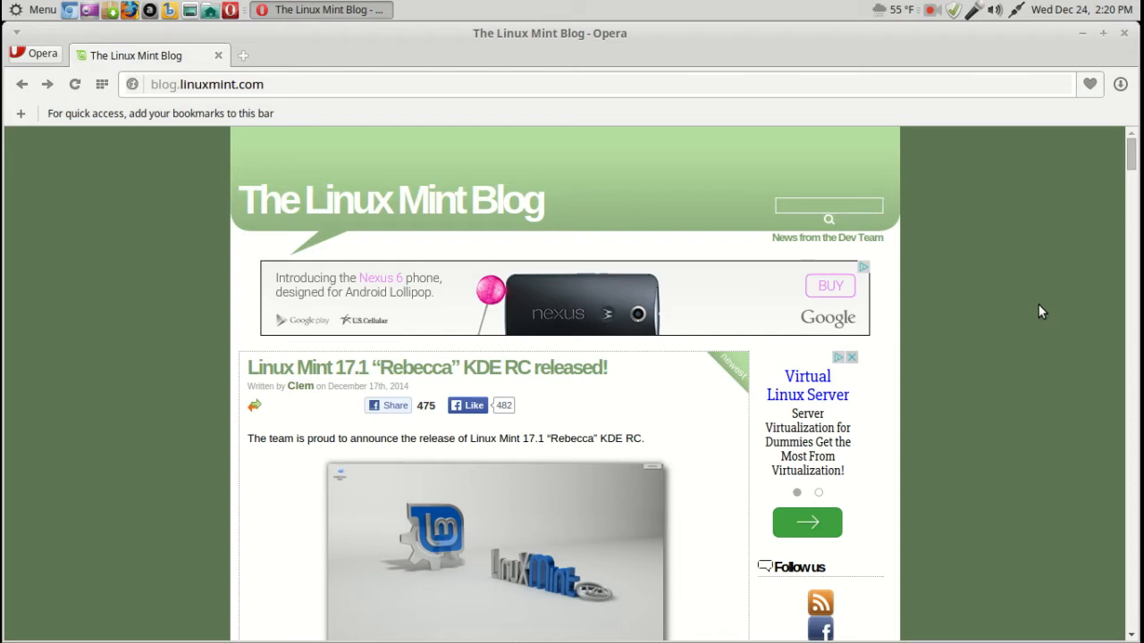
{"action": "mouse_move", "coordinate": [1106, 328]}
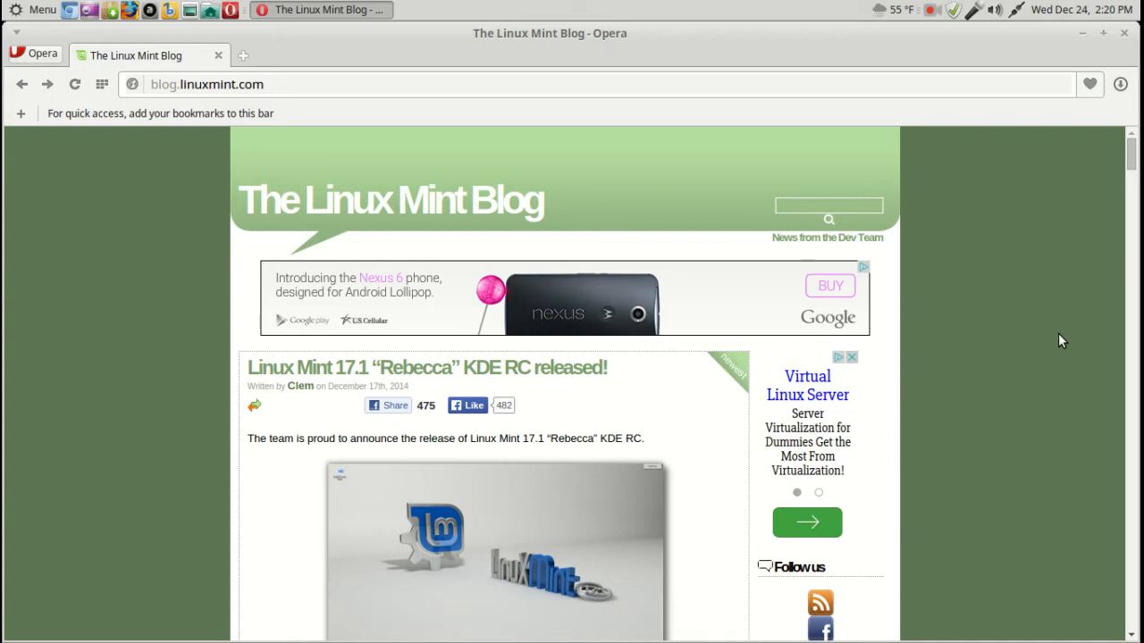
{"action": "mouse_move", "coordinate": [1023, 340]}
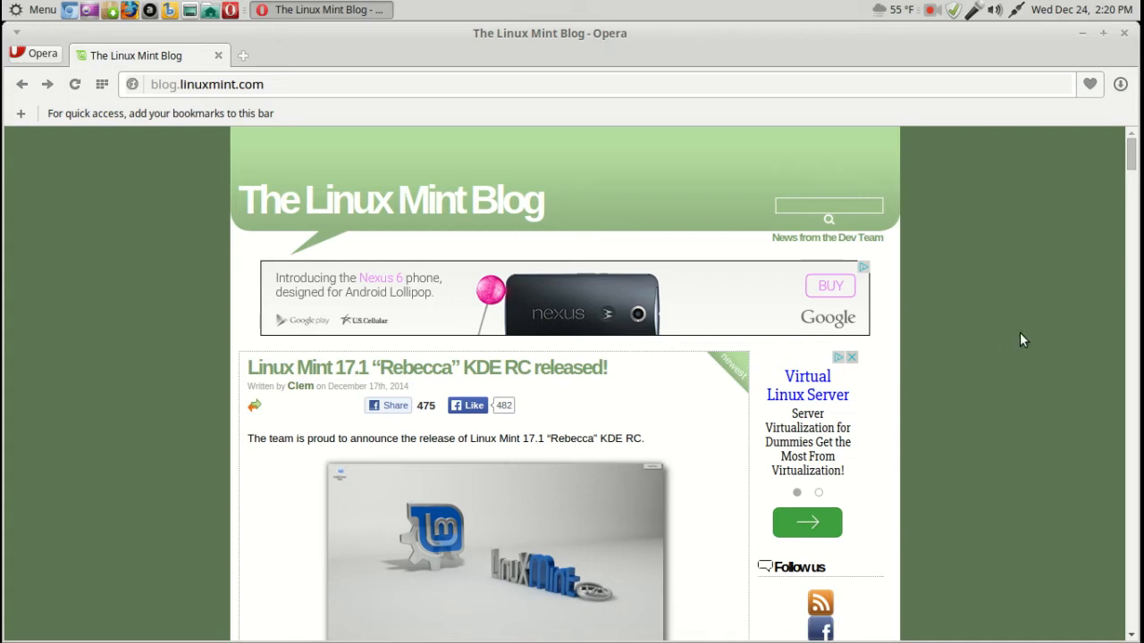
Step: Scroll the Linux Mint 17.1 KDE RC post down to the 'New features at a glance' list
{"action": "scroll", "scroll_direction": "down", "scroll_amount": 3}
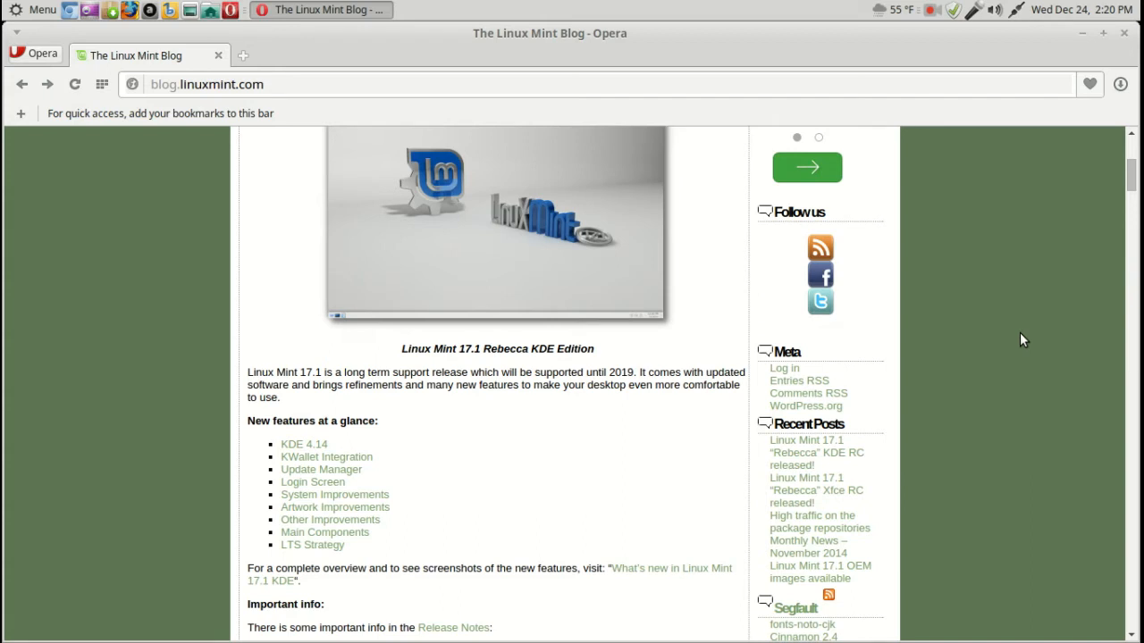
{"action": "left_click", "coordinate": [36, 10]}
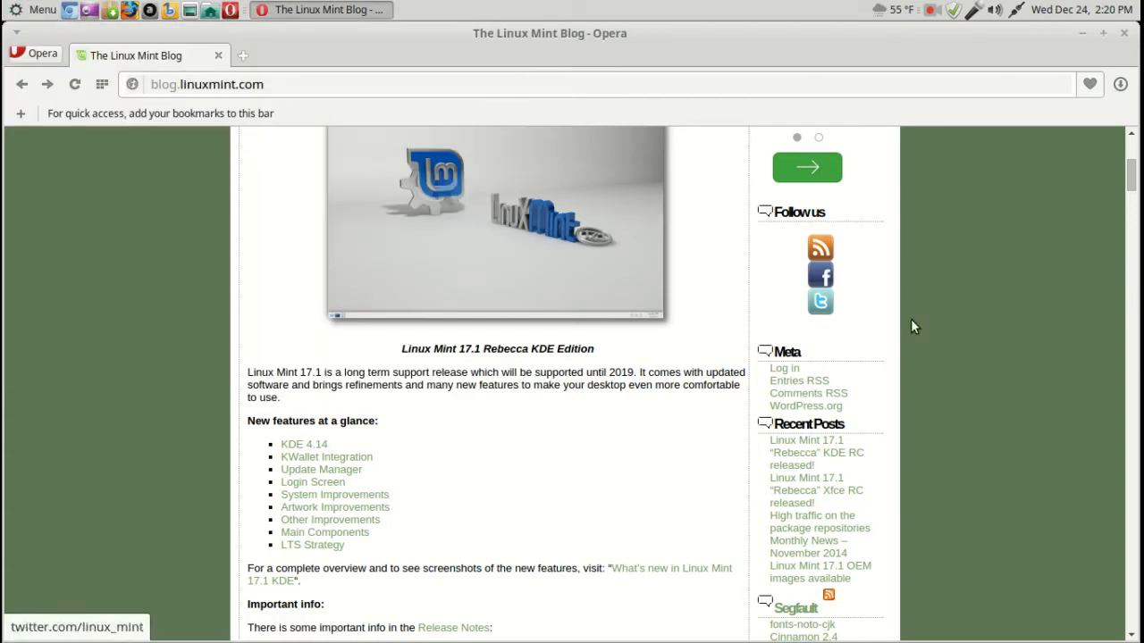
{"action": "mouse_move", "coordinate": [49, 48]}
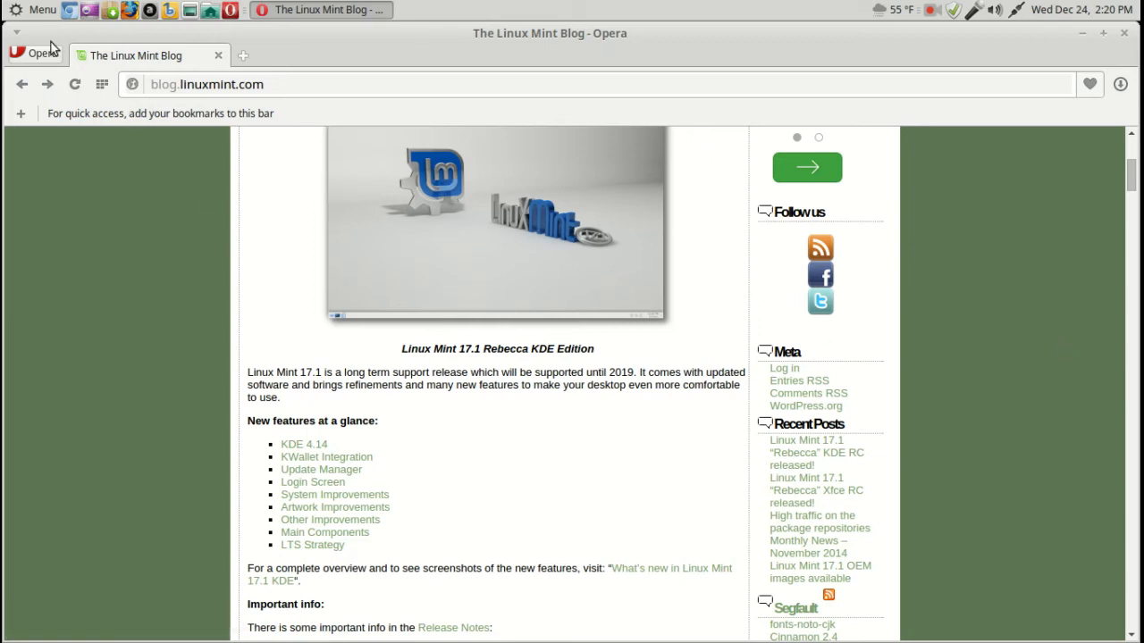
{"action": "mouse_move", "coordinate": [998, 259]}
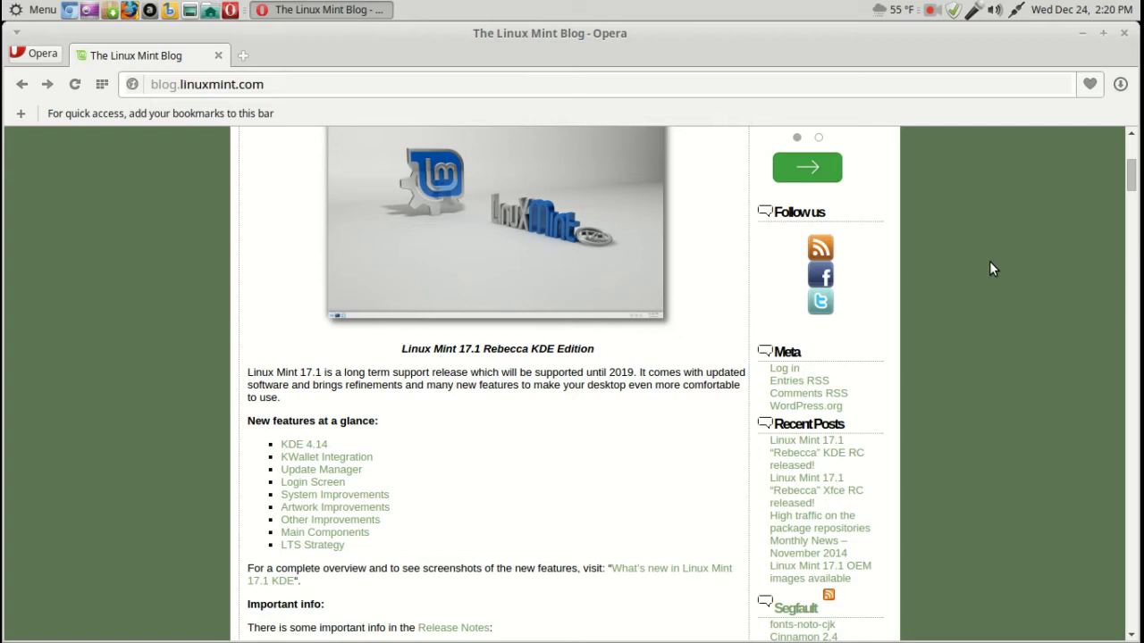
{"action": "mouse_move", "coordinate": [36, 16]}
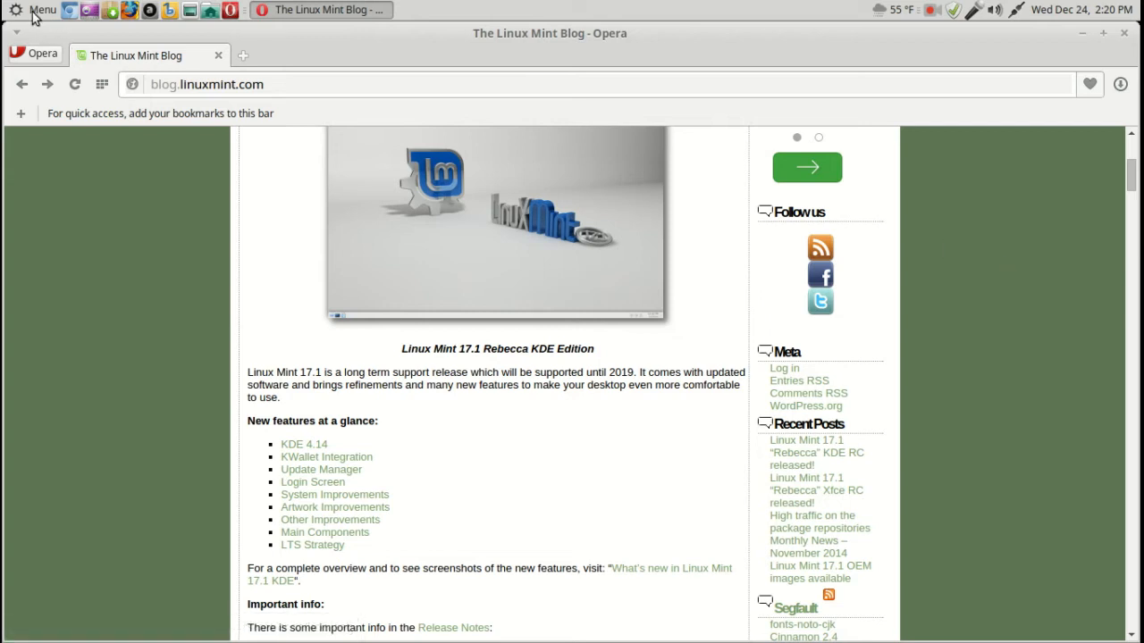
{"action": "mouse_move", "coordinate": [981, 284]}
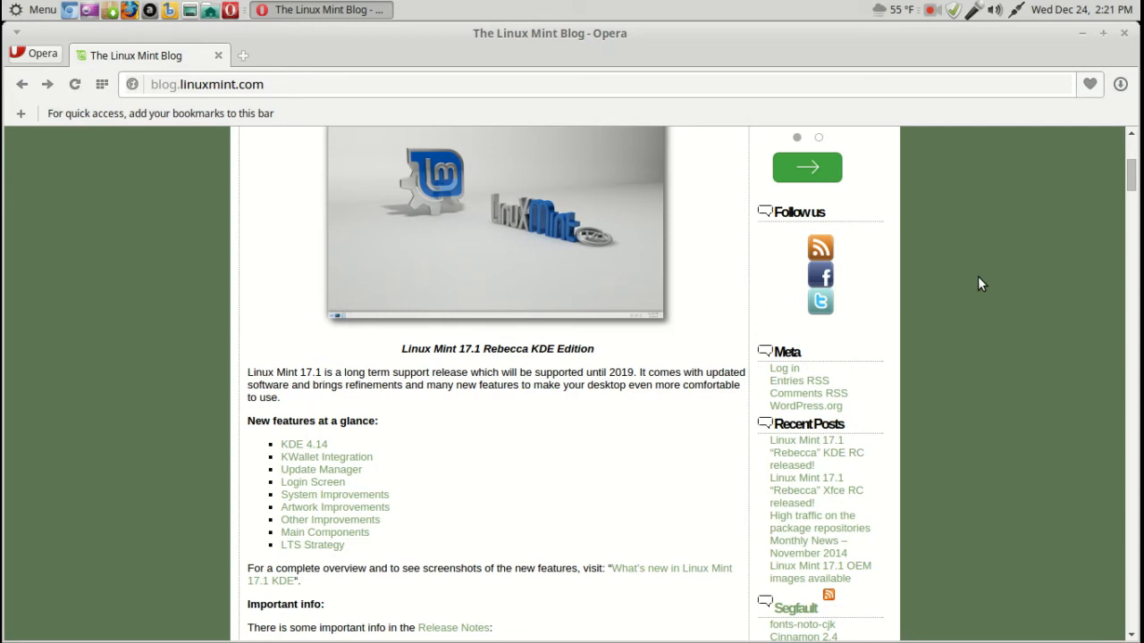
Step: Scroll past the feature list to the Important info notes and system requirements
{"action": "scroll", "scroll_direction": "down", "scroll_amount": 3}
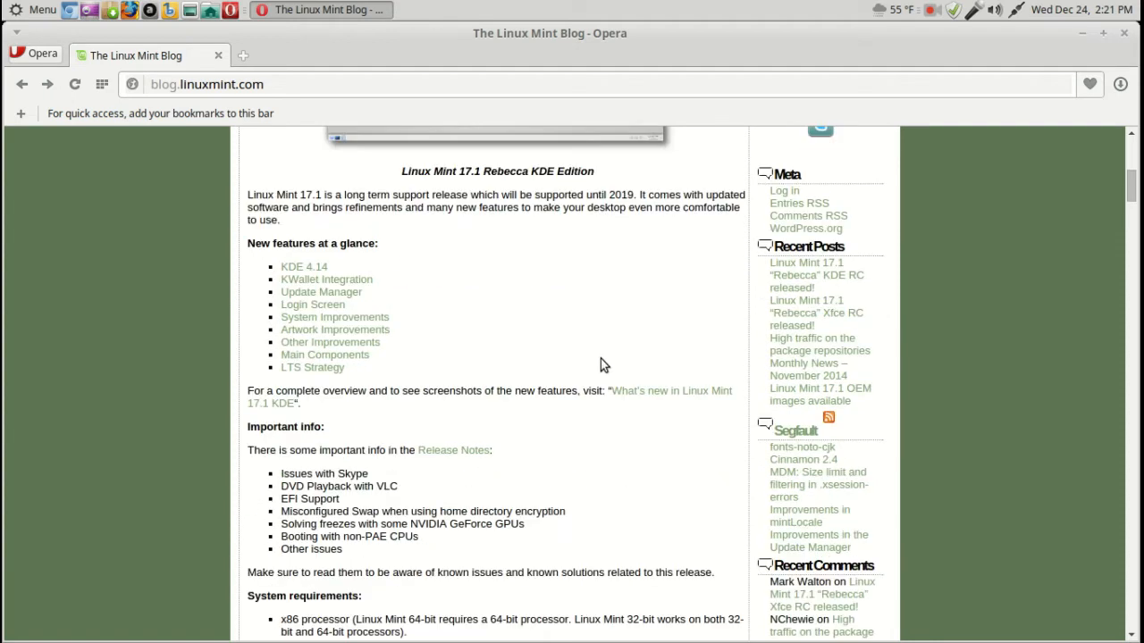
{"action": "scroll", "scroll_direction": "down", "scroll_amount": 3}
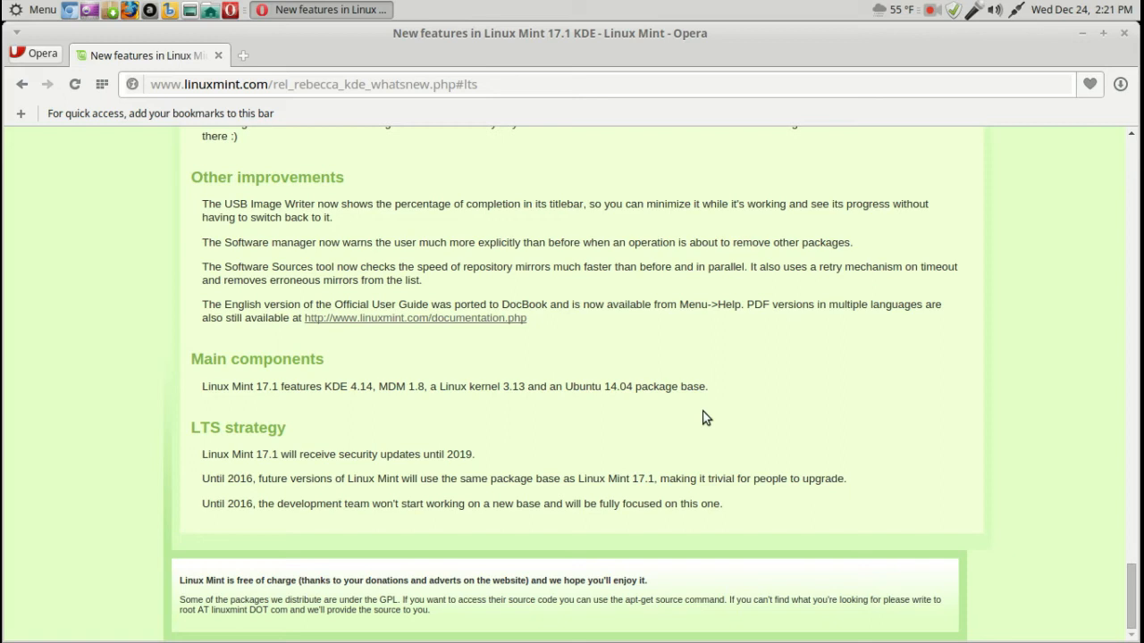
{"action": "mouse_move", "coordinate": [654, 432]}
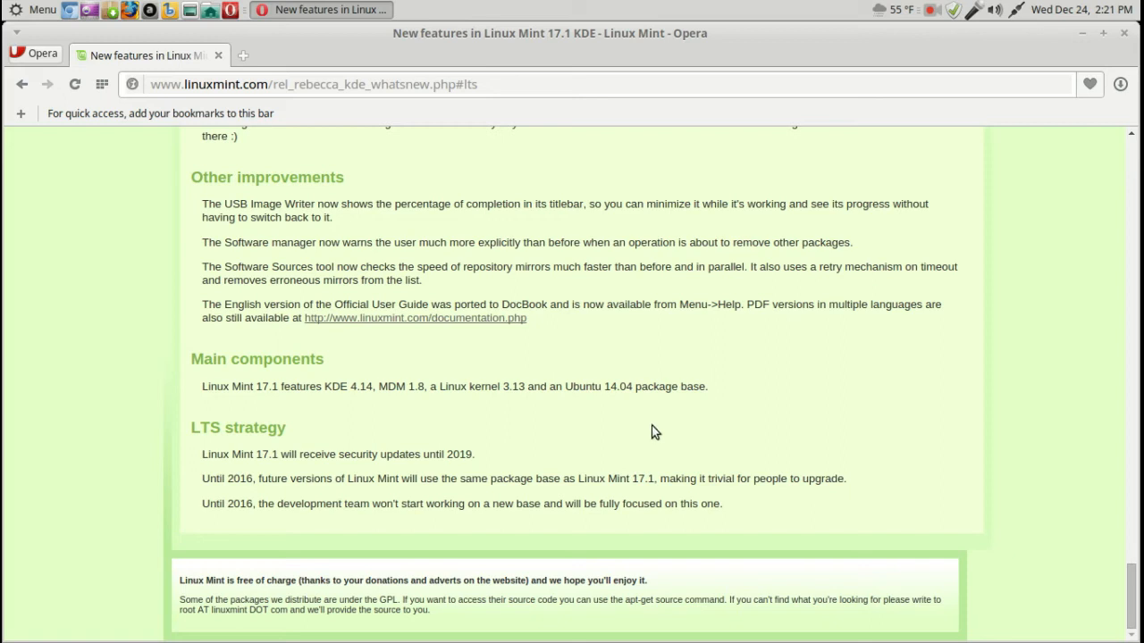
{"action": "mouse_move", "coordinate": [594, 421]}
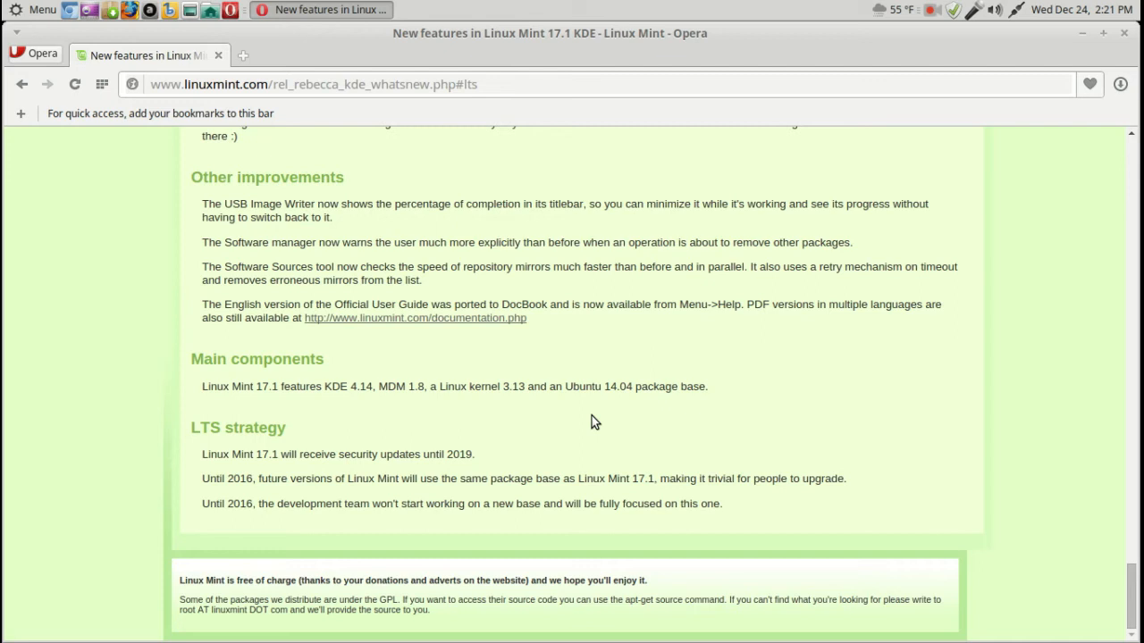
{"action": "mouse_move", "coordinate": [620, 445]}
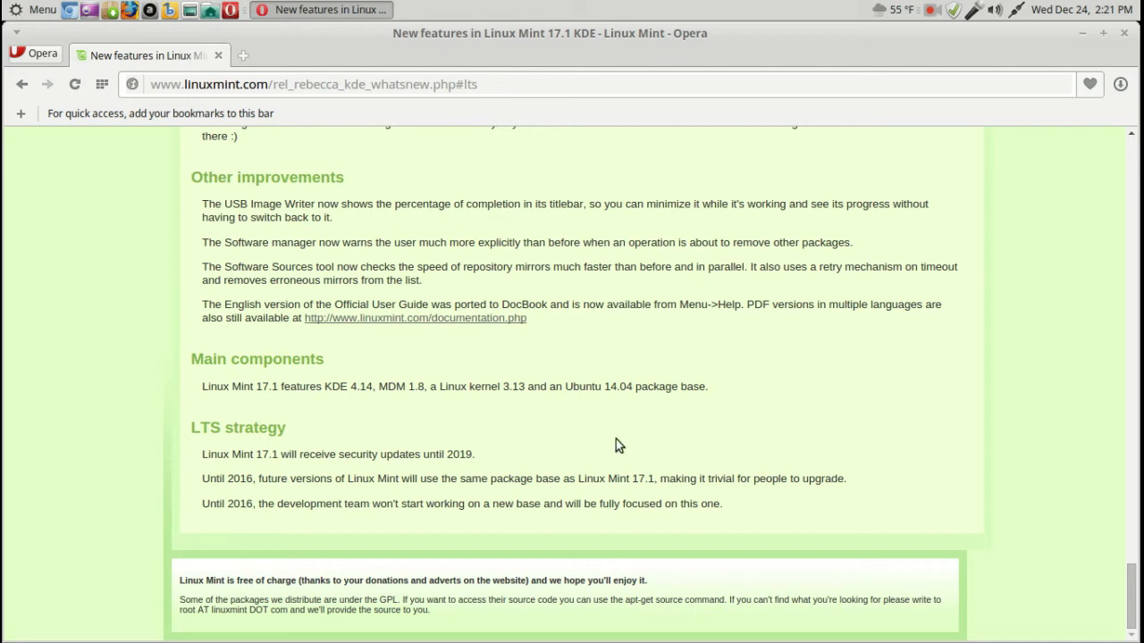
{"action": "mouse_move", "coordinate": [813, 484]}
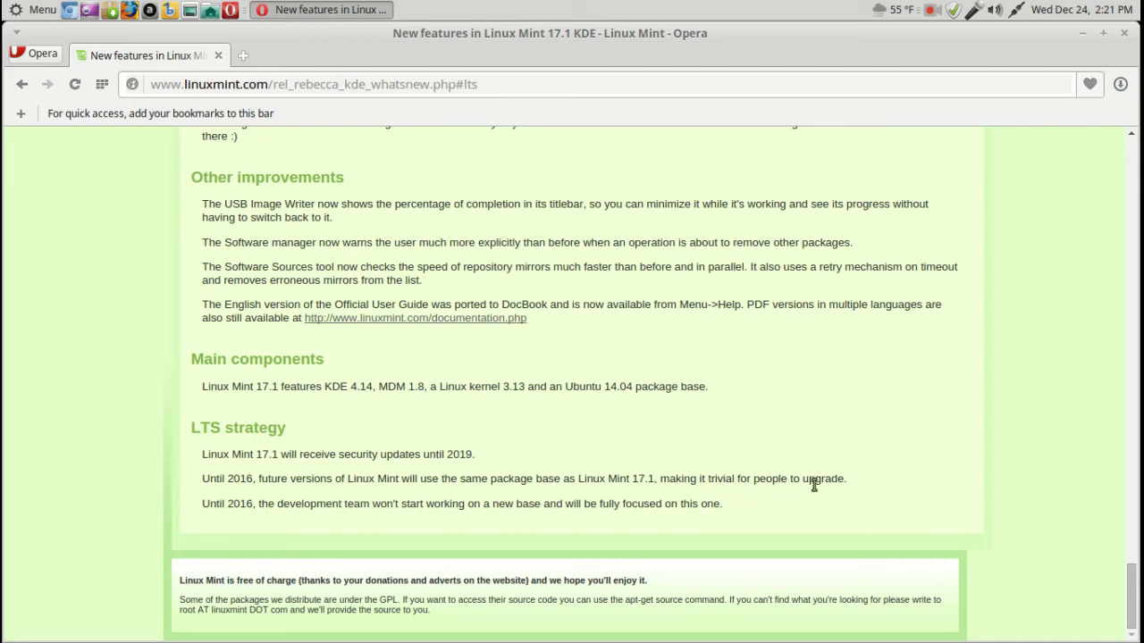
{"action": "mouse_move", "coordinate": [607, 476]}
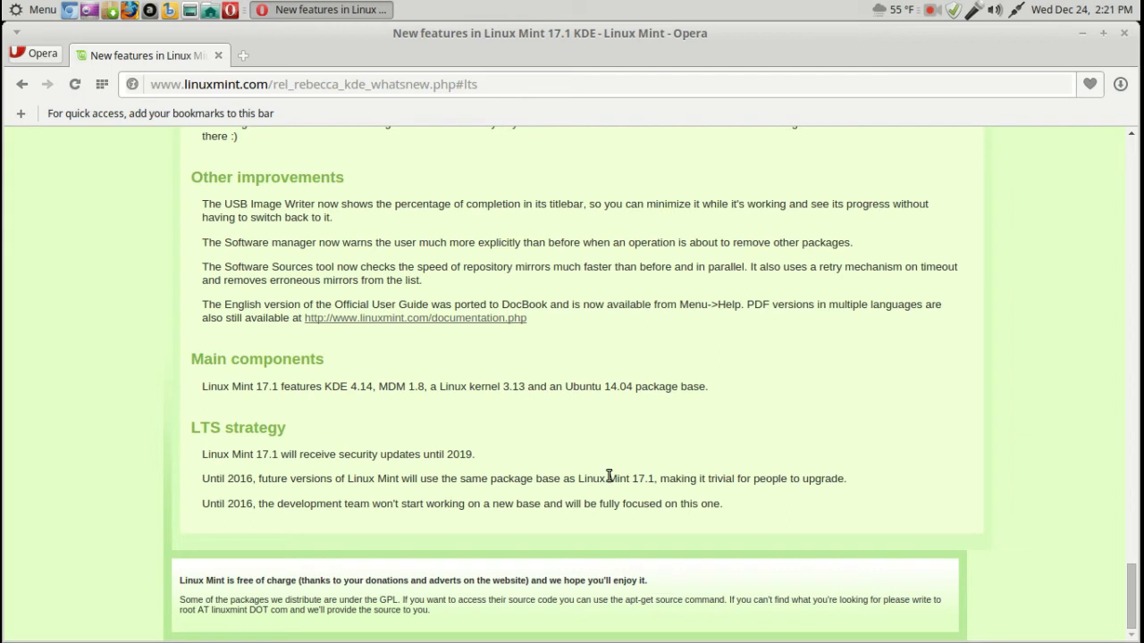
{"action": "mouse_move", "coordinate": [575, 510]}
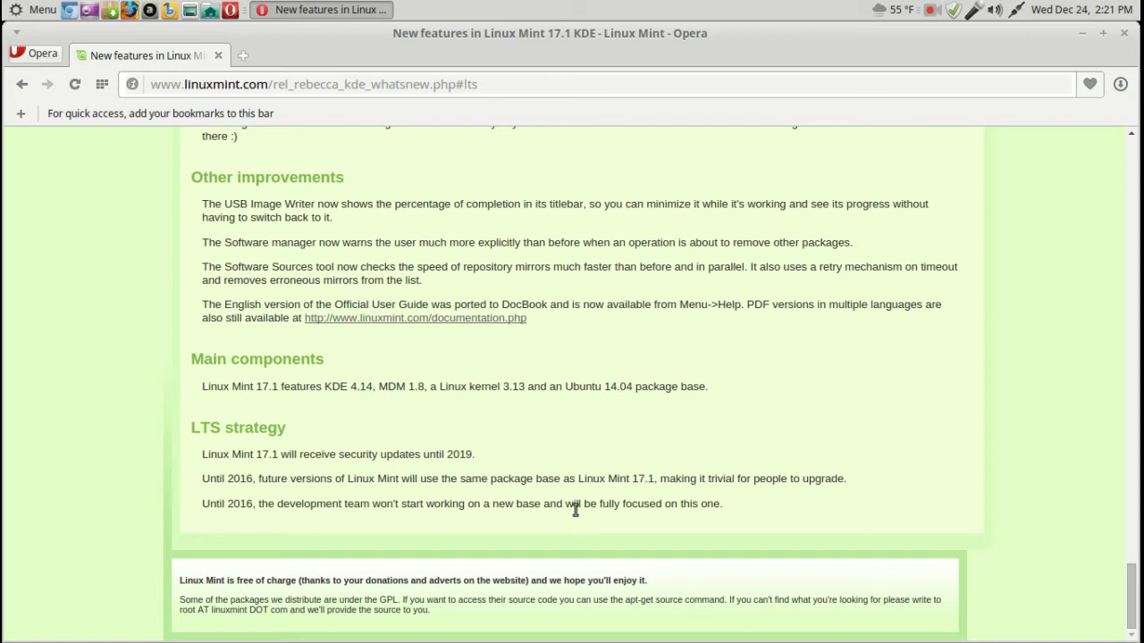
{"action": "mouse_move", "coordinate": [681, 502]}
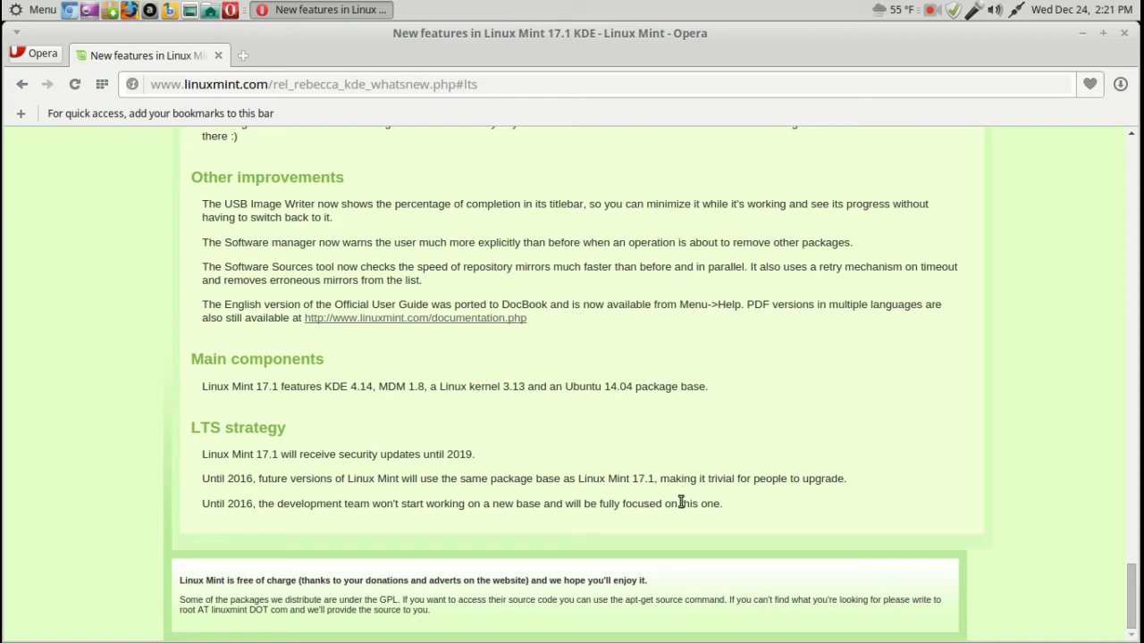
{"action": "mouse_move", "coordinate": [774, 394]}
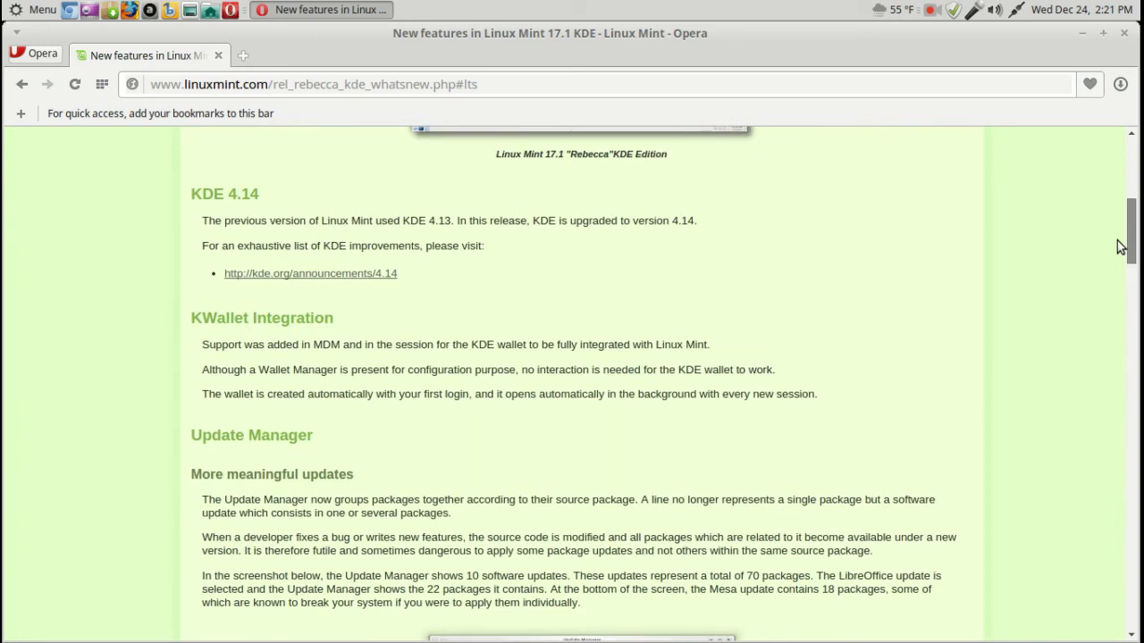
Step: Scroll up from the LTS strategy section to the page introduction and Rebecca KDE screenshot
{"action": "scroll", "scroll_direction": "up", "scroll_amount": 3}
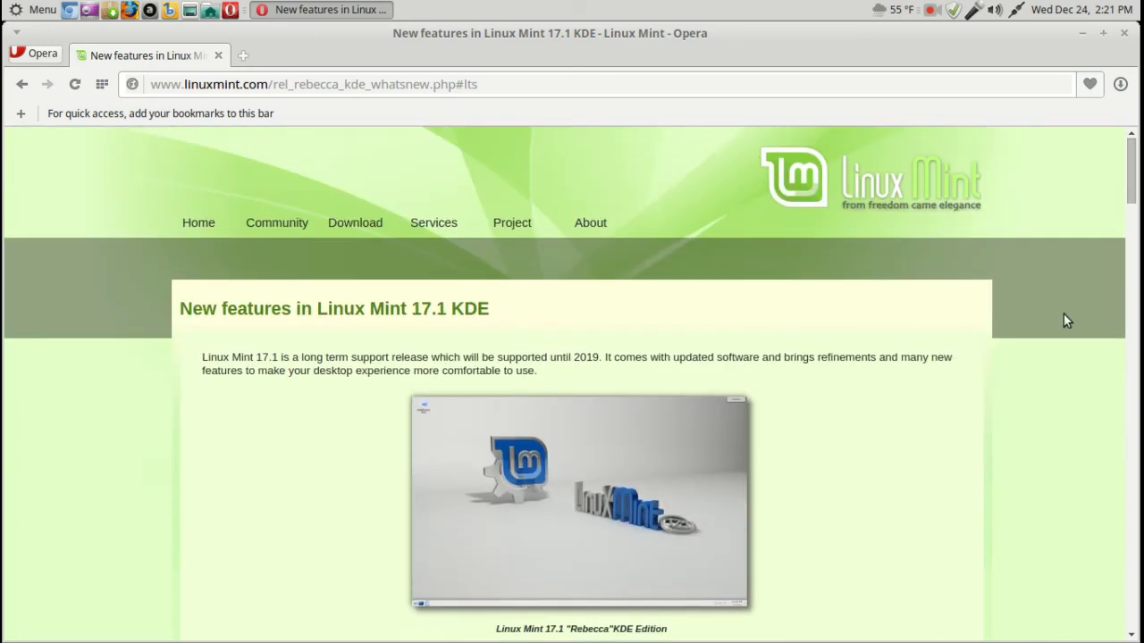
{"action": "mouse_move", "coordinate": [991, 449]}
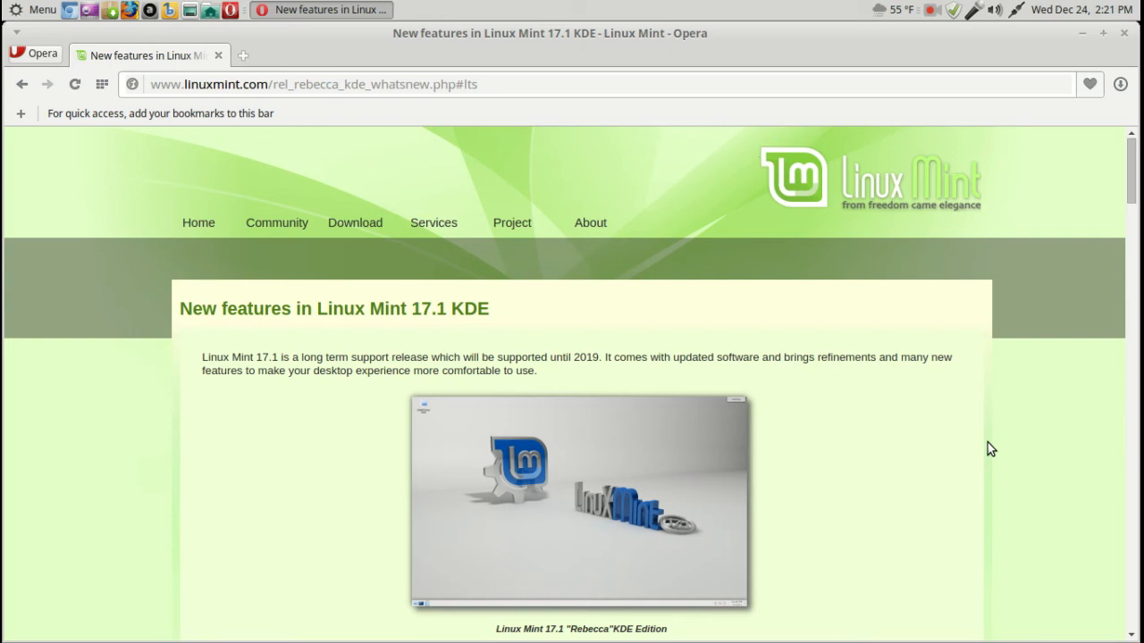
{"action": "mouse_move", "coordinate": [1027, 65]}
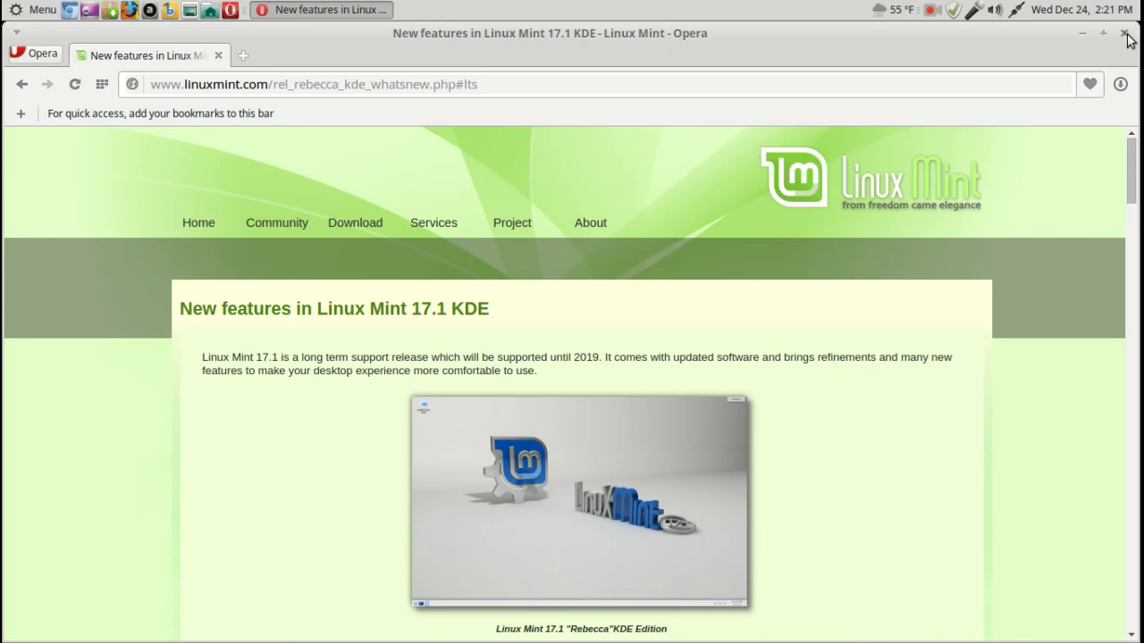
Step: Close the Opera window, returning to the Total OS Today desktop
{"action": "left_click", "coordinate": [1125, 33]}
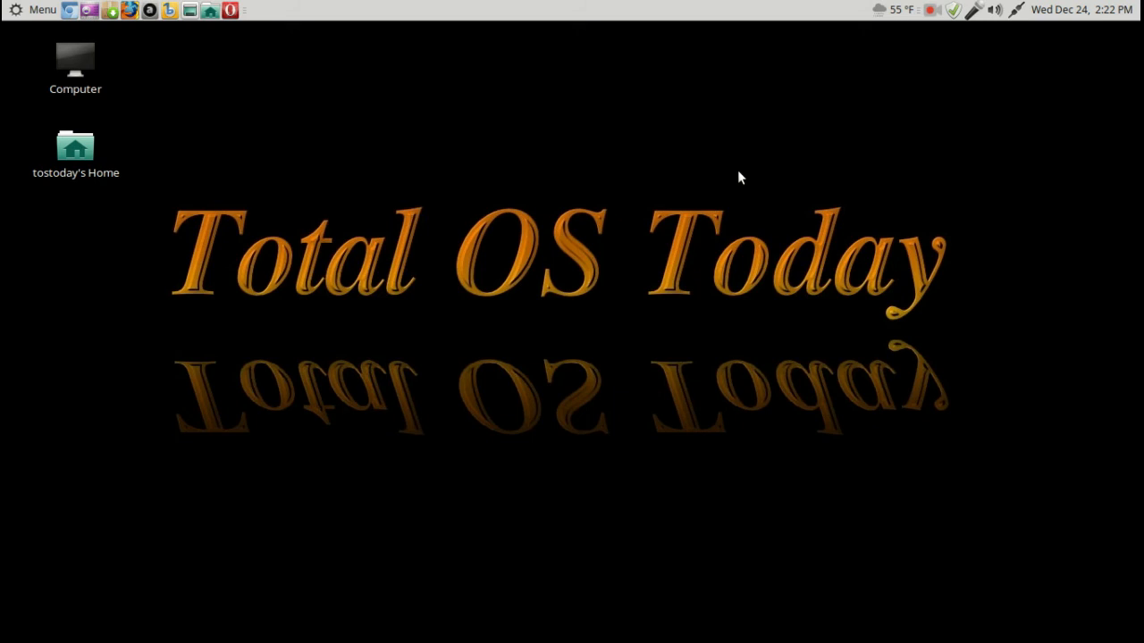
{"action": "mouse_move", "coordinate": [554, 178]}
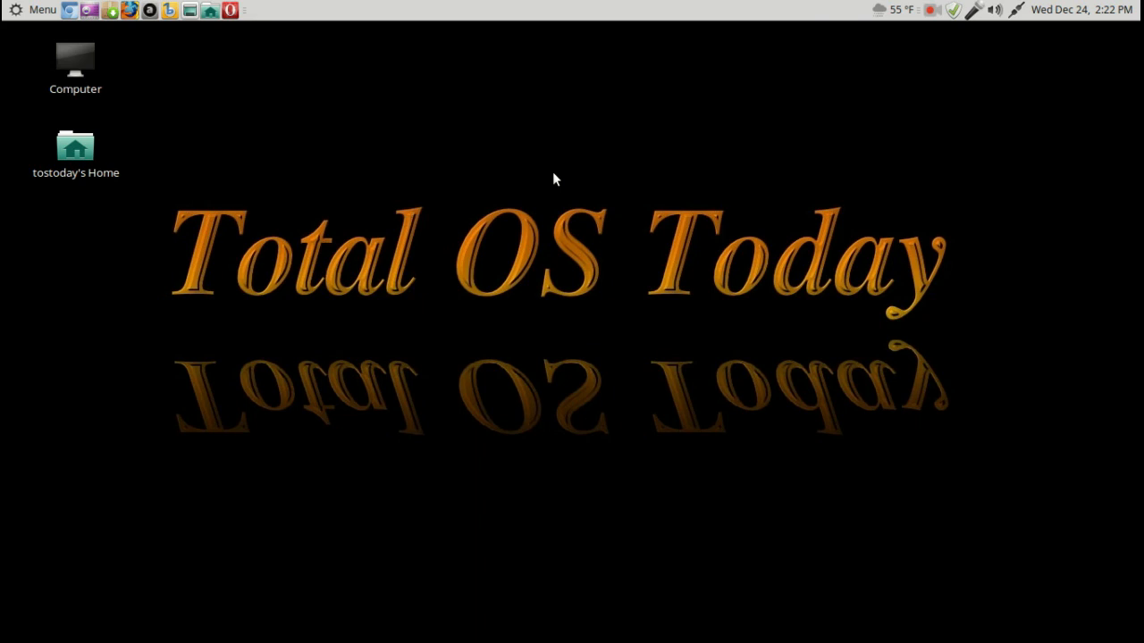
{"action": "mouse_move", "coordinate": [676, 212]}
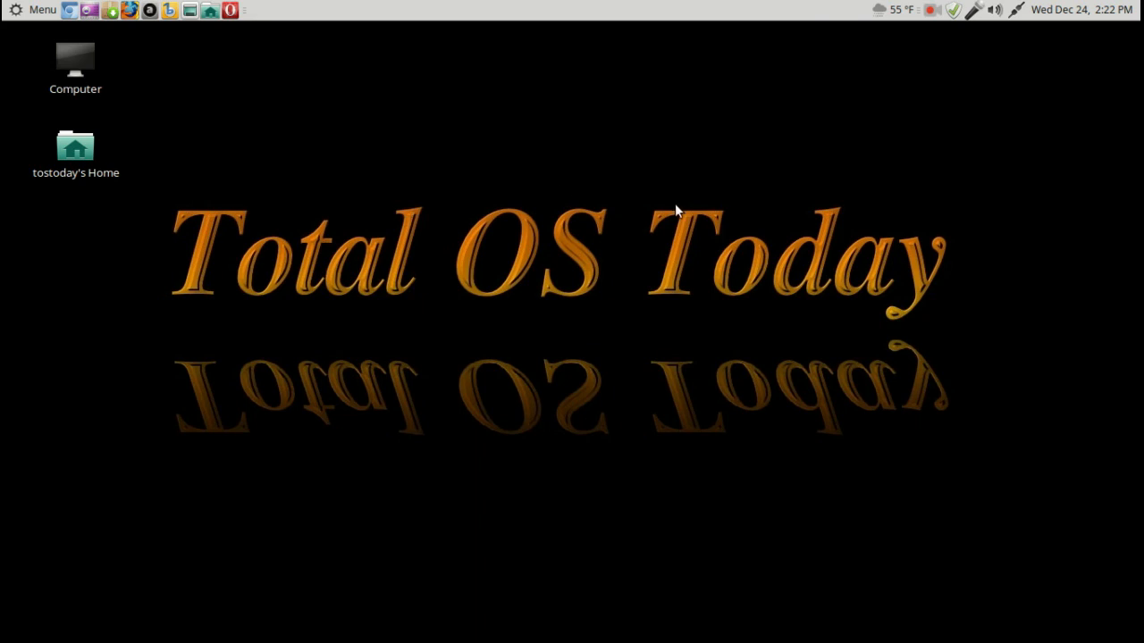